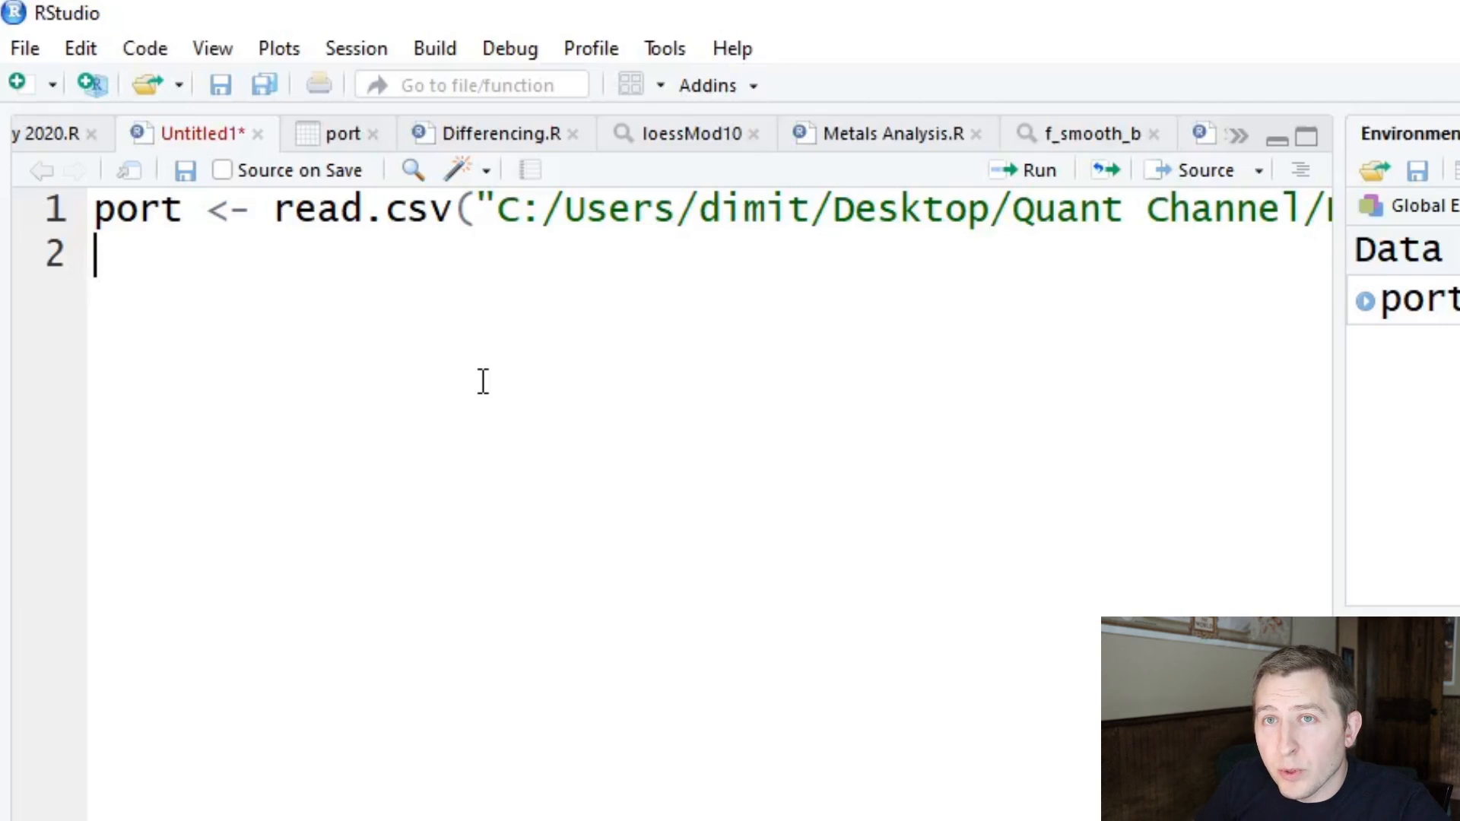
- Write plot(y=port$BAC, x=port$Date) on line 2, completing the column names from autocomplete
{"action": "type", "text": "plot"}
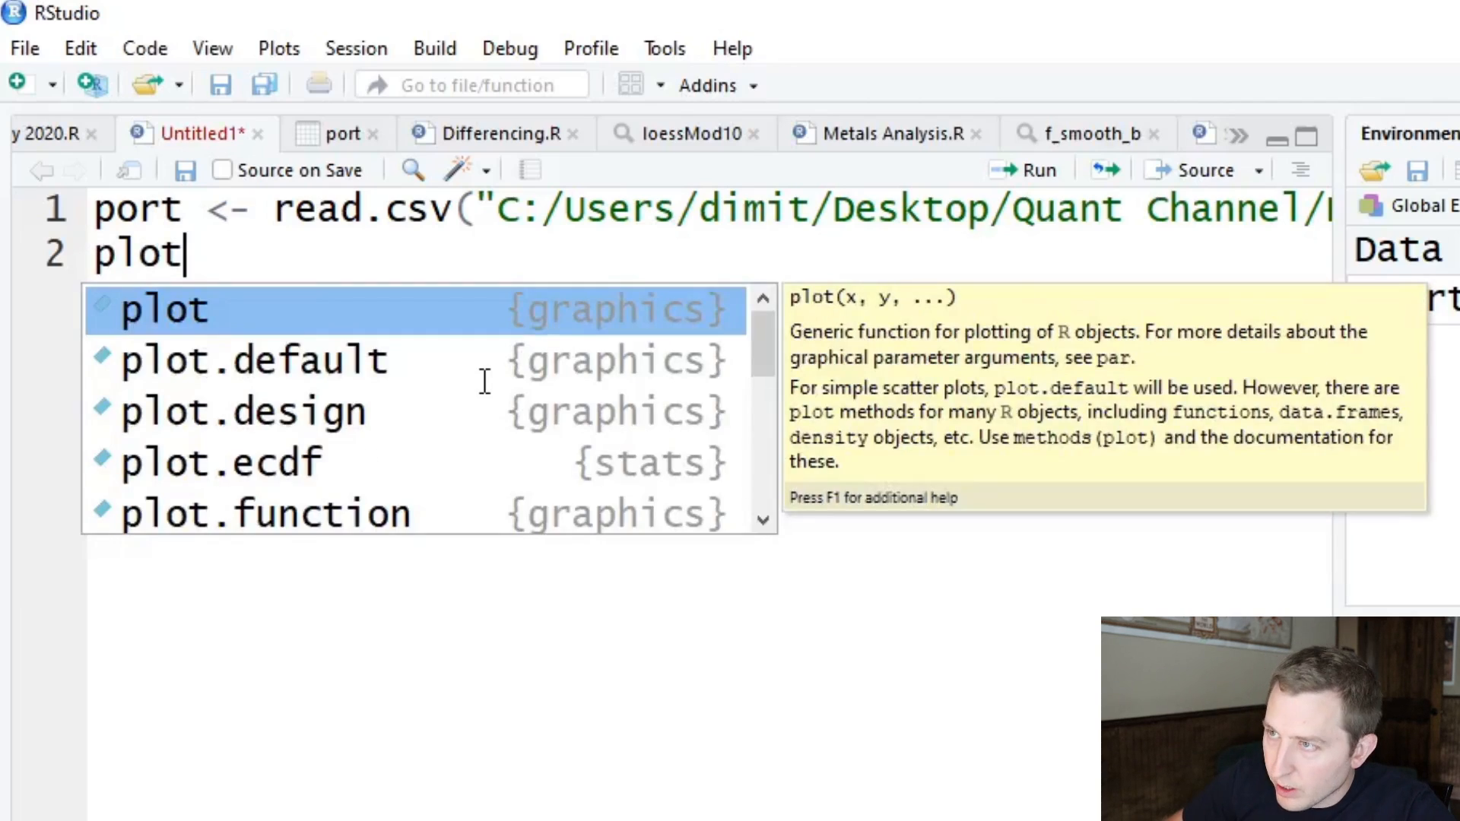
{"action": "type", "text": "(y="}
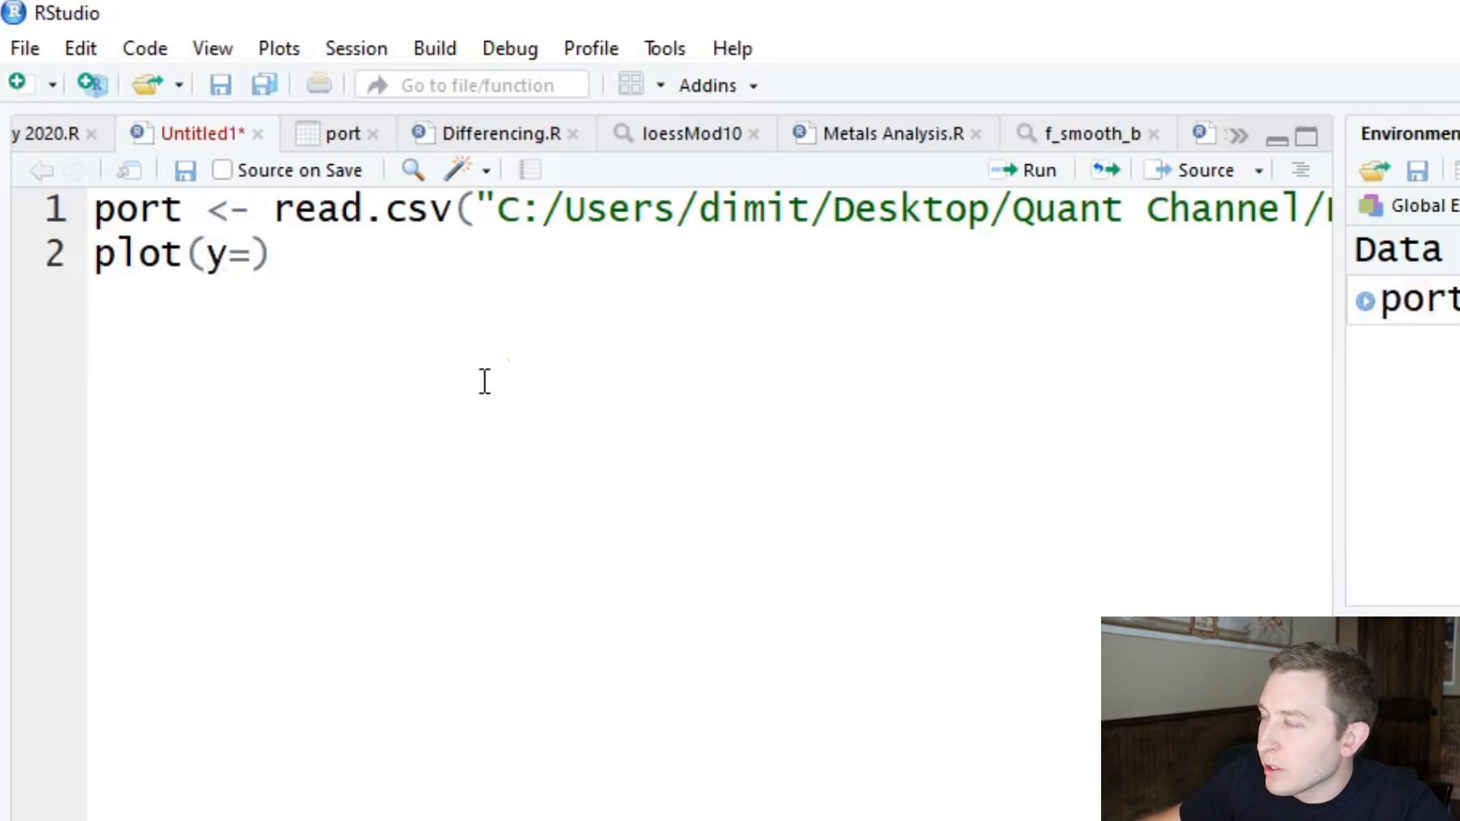
{"action": "left_click", "coordinate": [340, 134]}
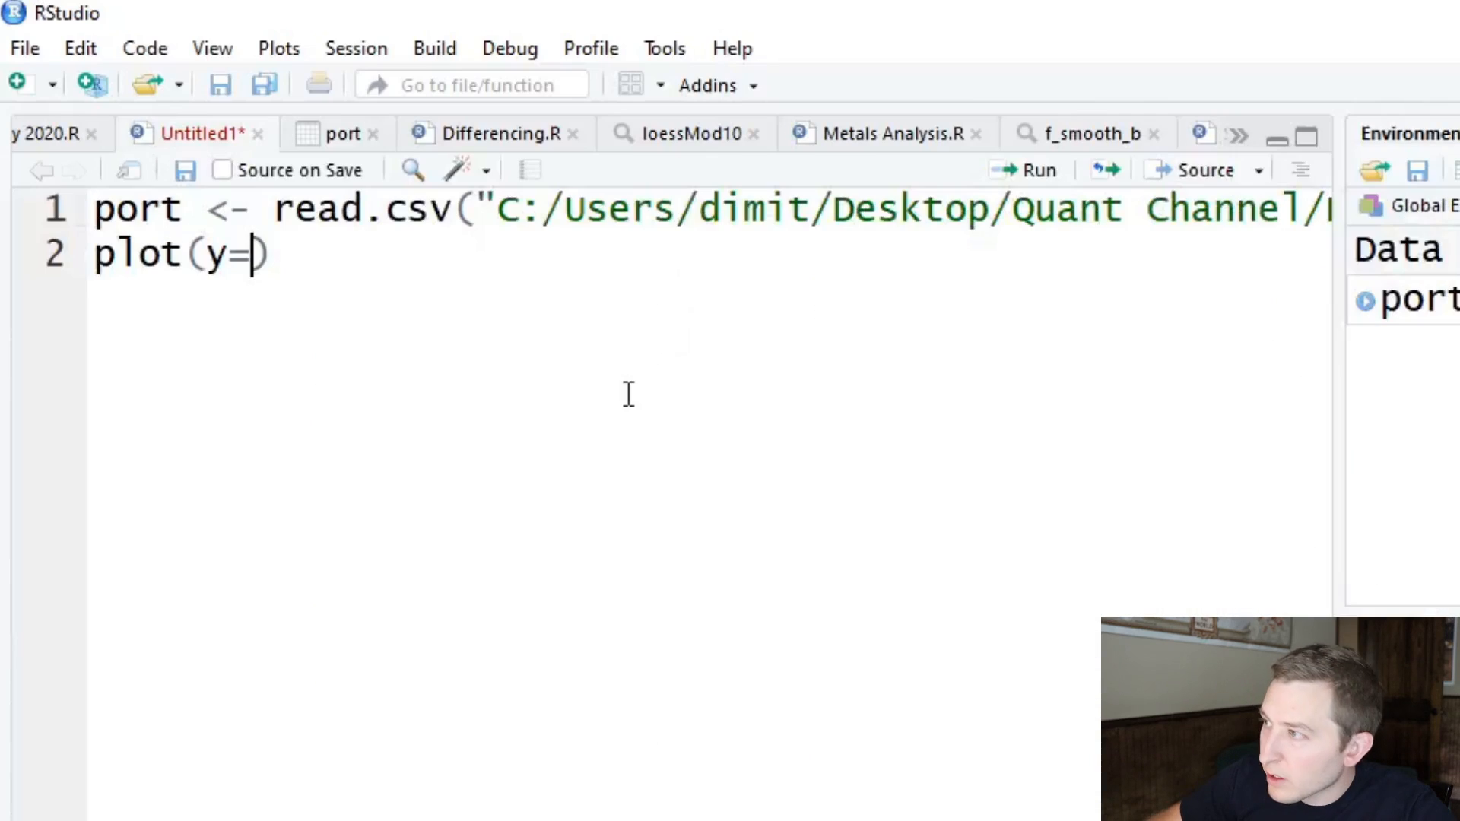
{"action": "type", "text": "port$"}
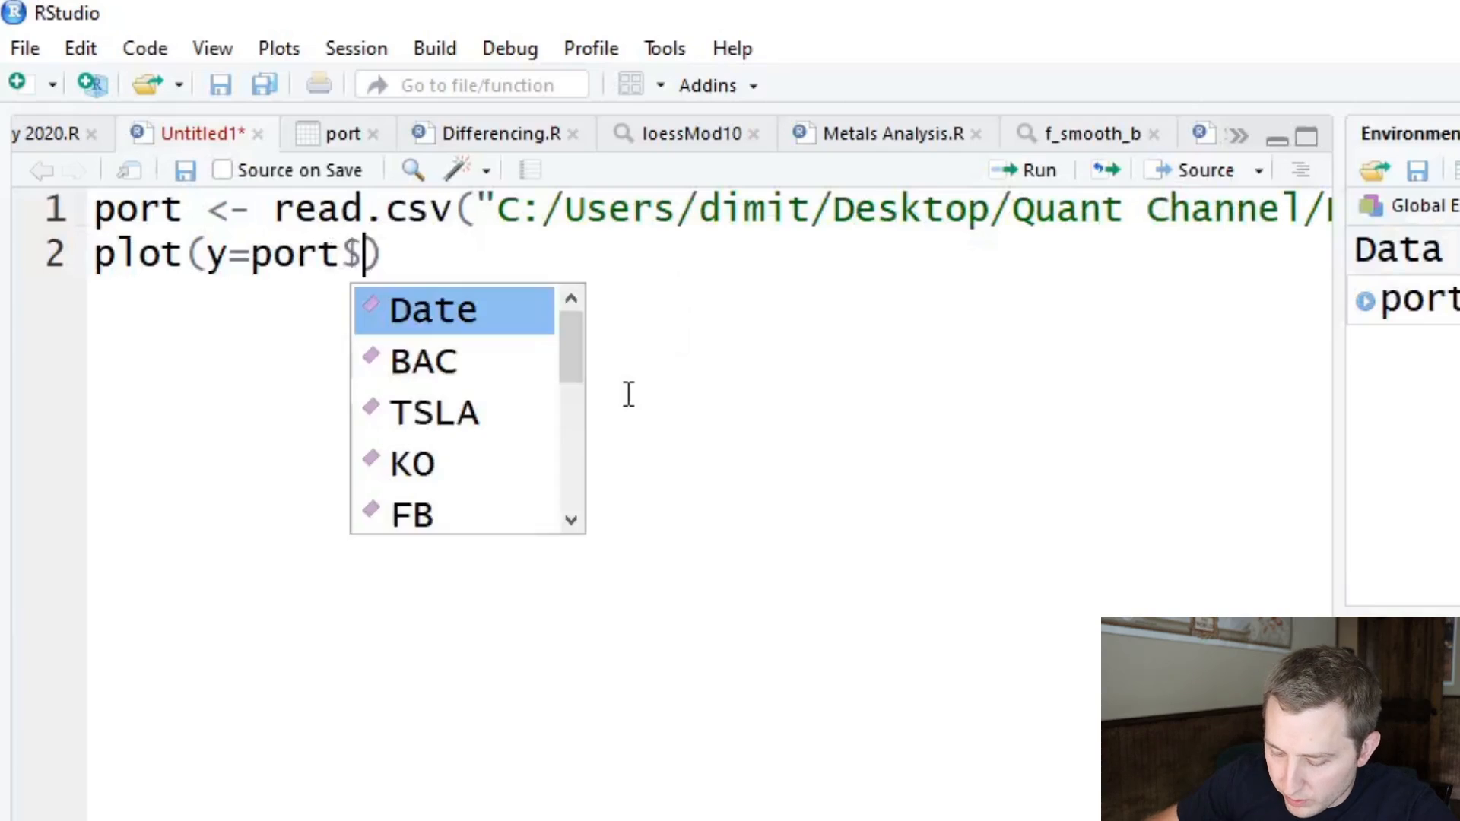
{"action": "left_click", "coordinate": [421, 362]}
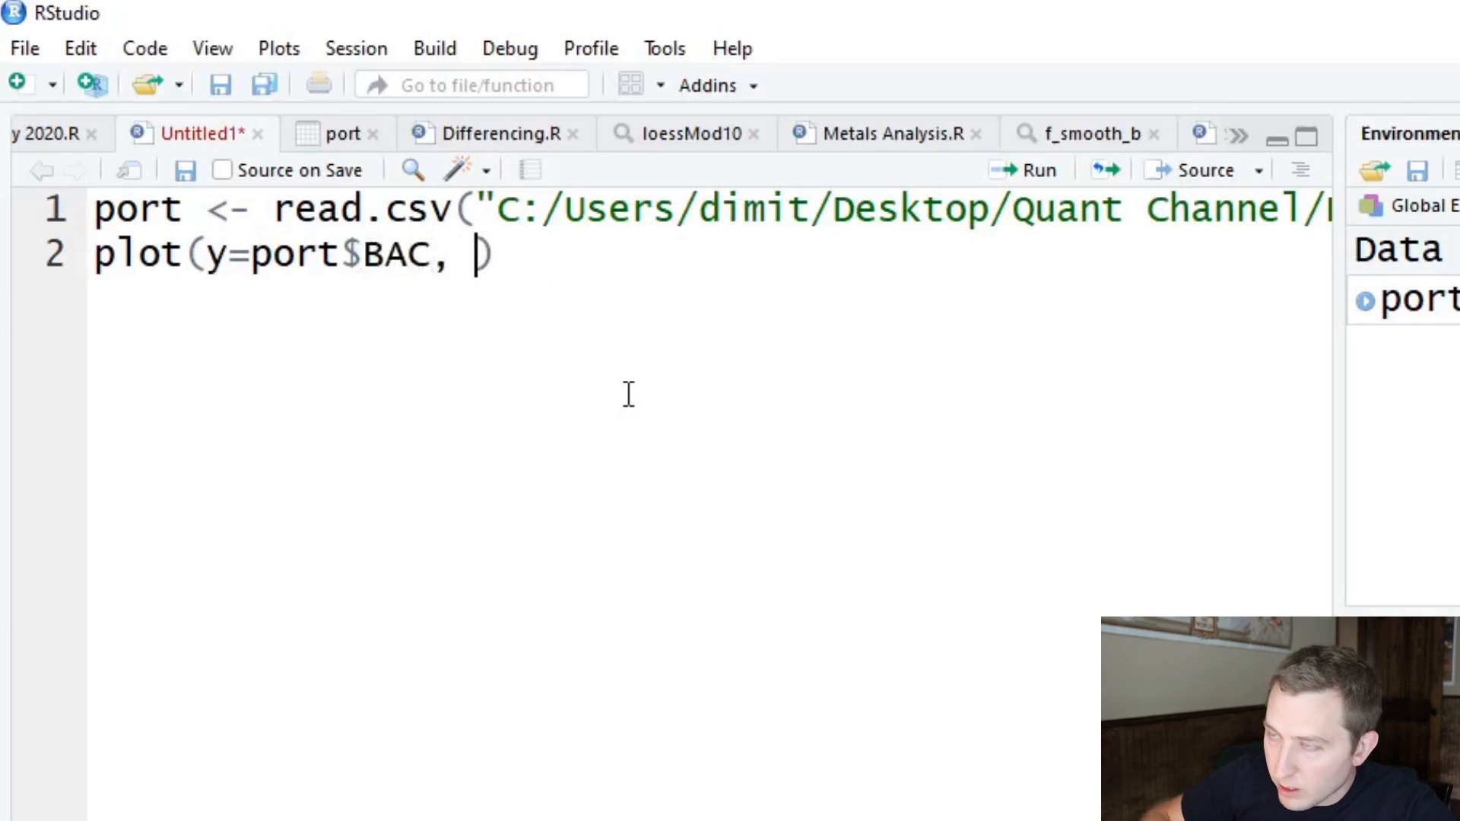
{"action": "type", "text": "x="}
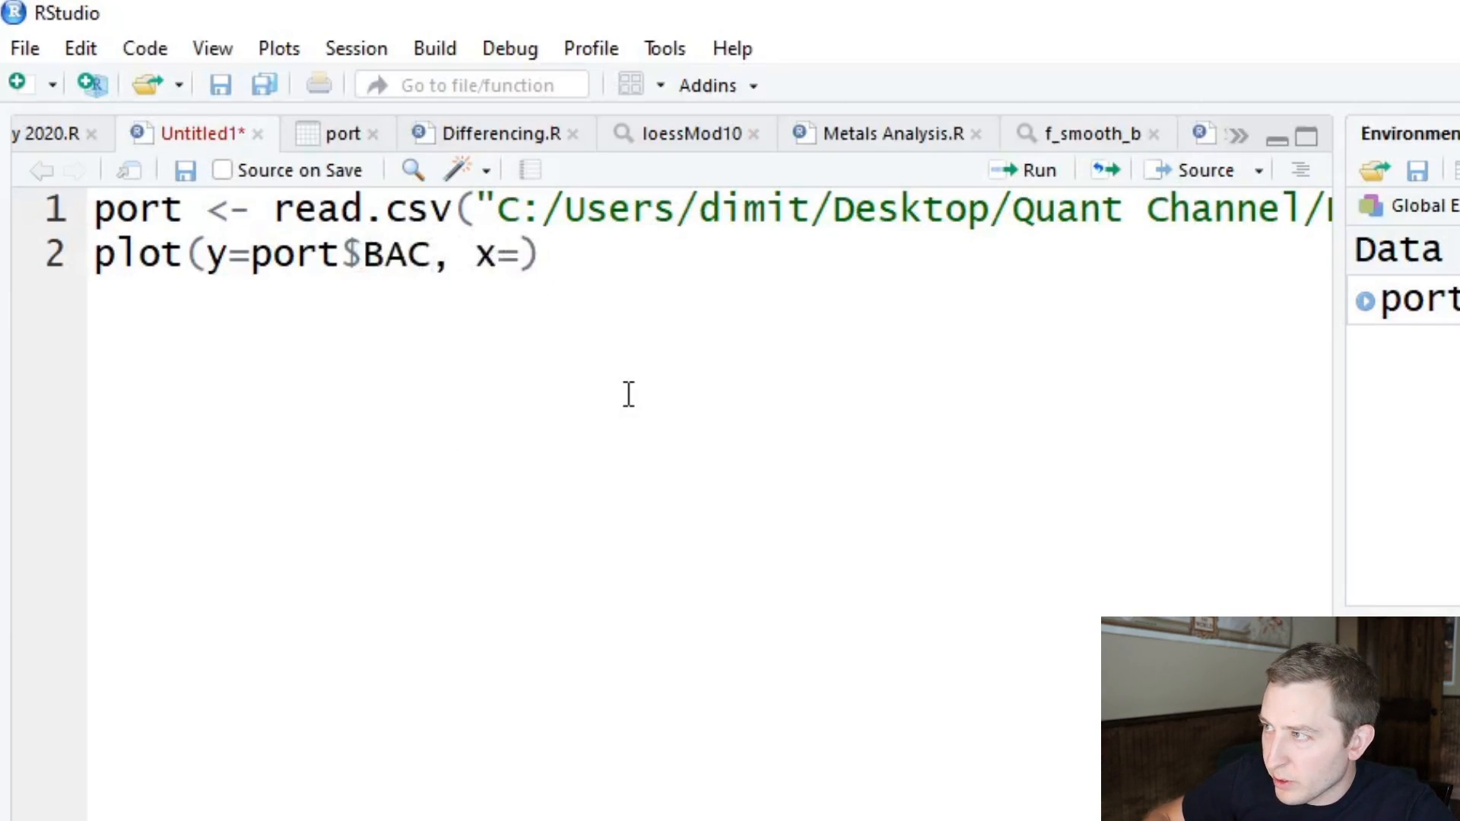
{"action": "type", "text": "port$D"}
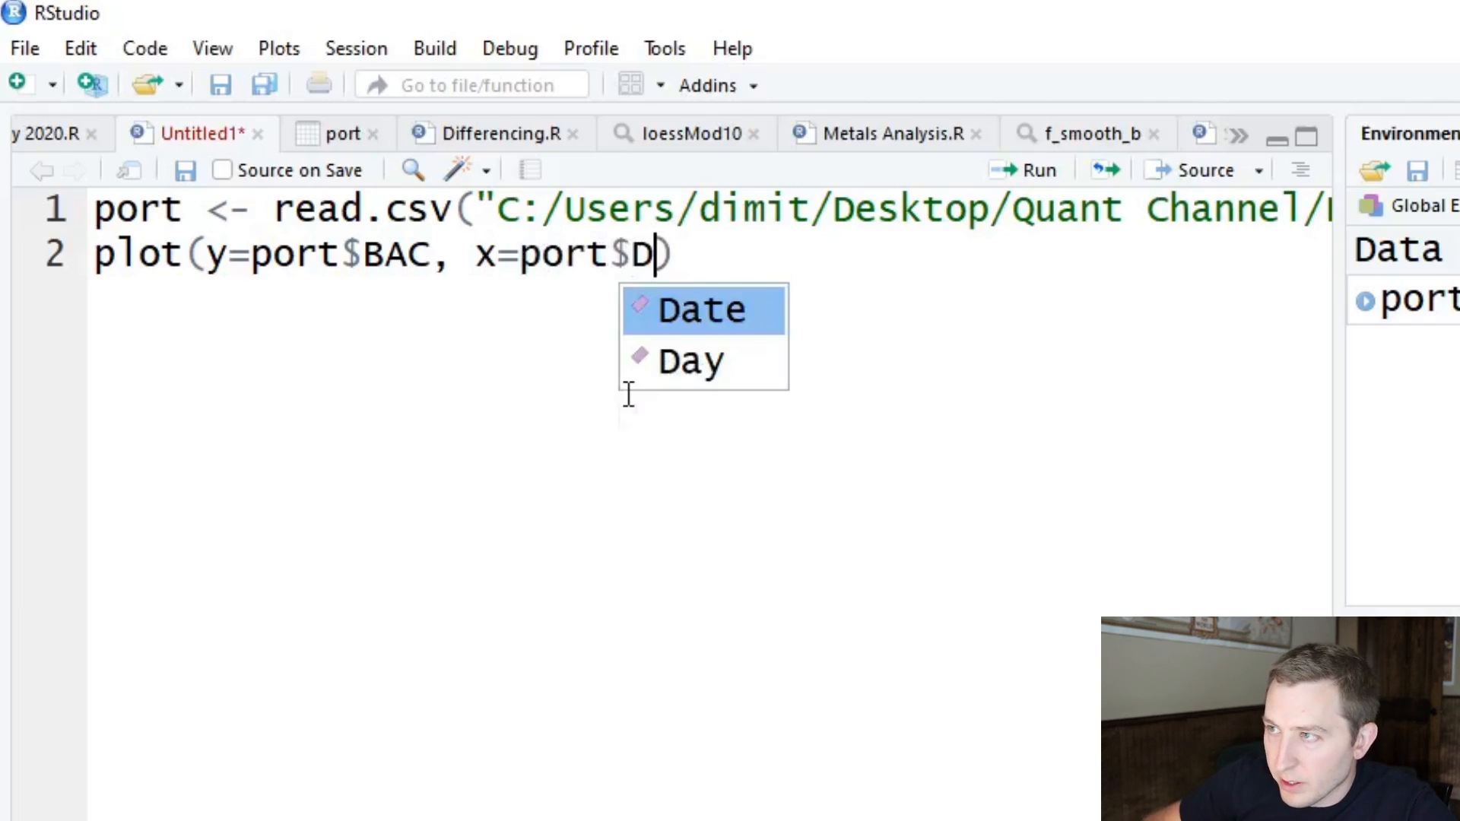
{"action": "key", "text": "Enter"}
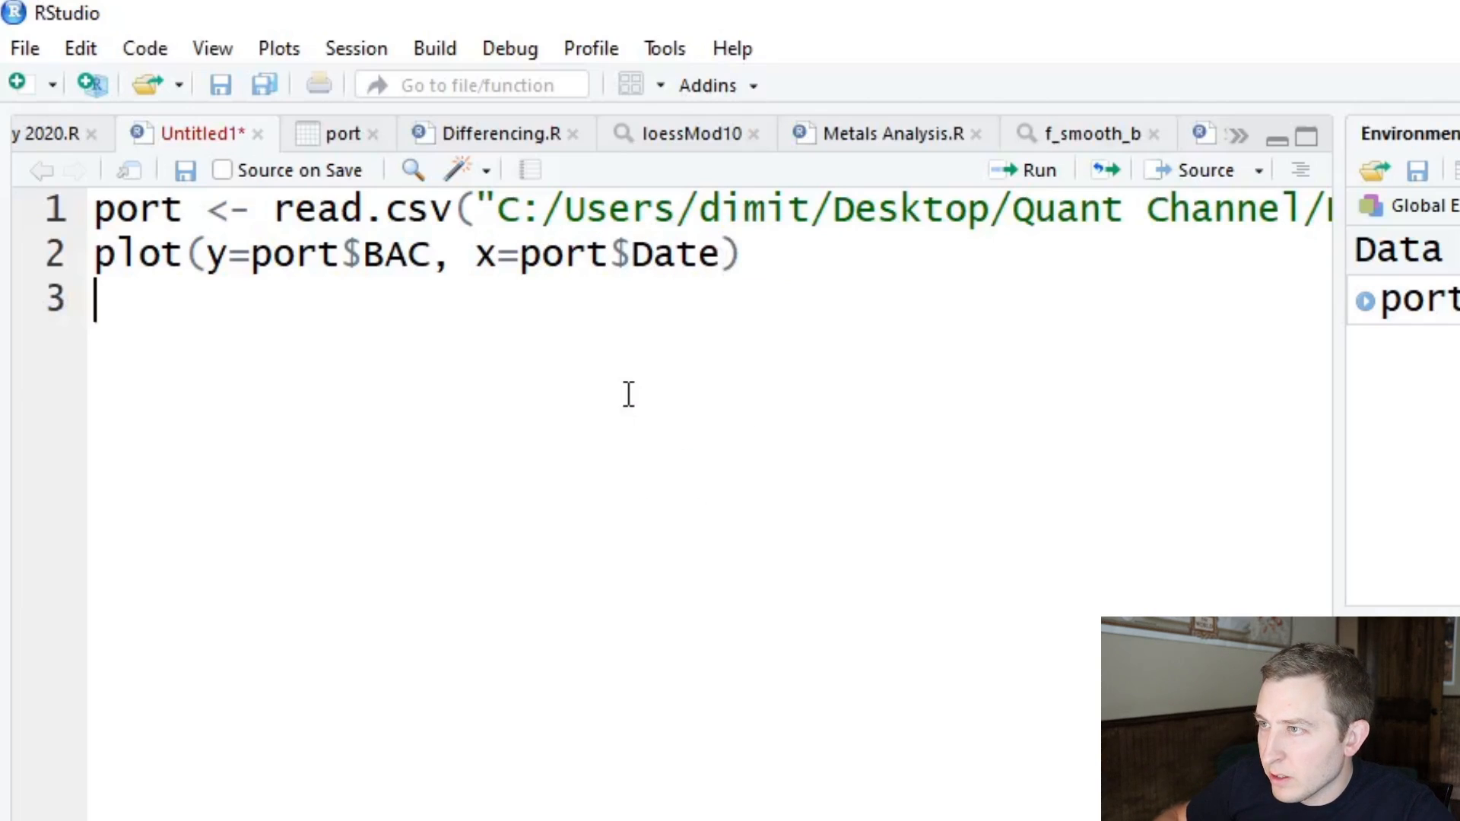
{"action": "left_click", "coordinate": [1026, 169]}
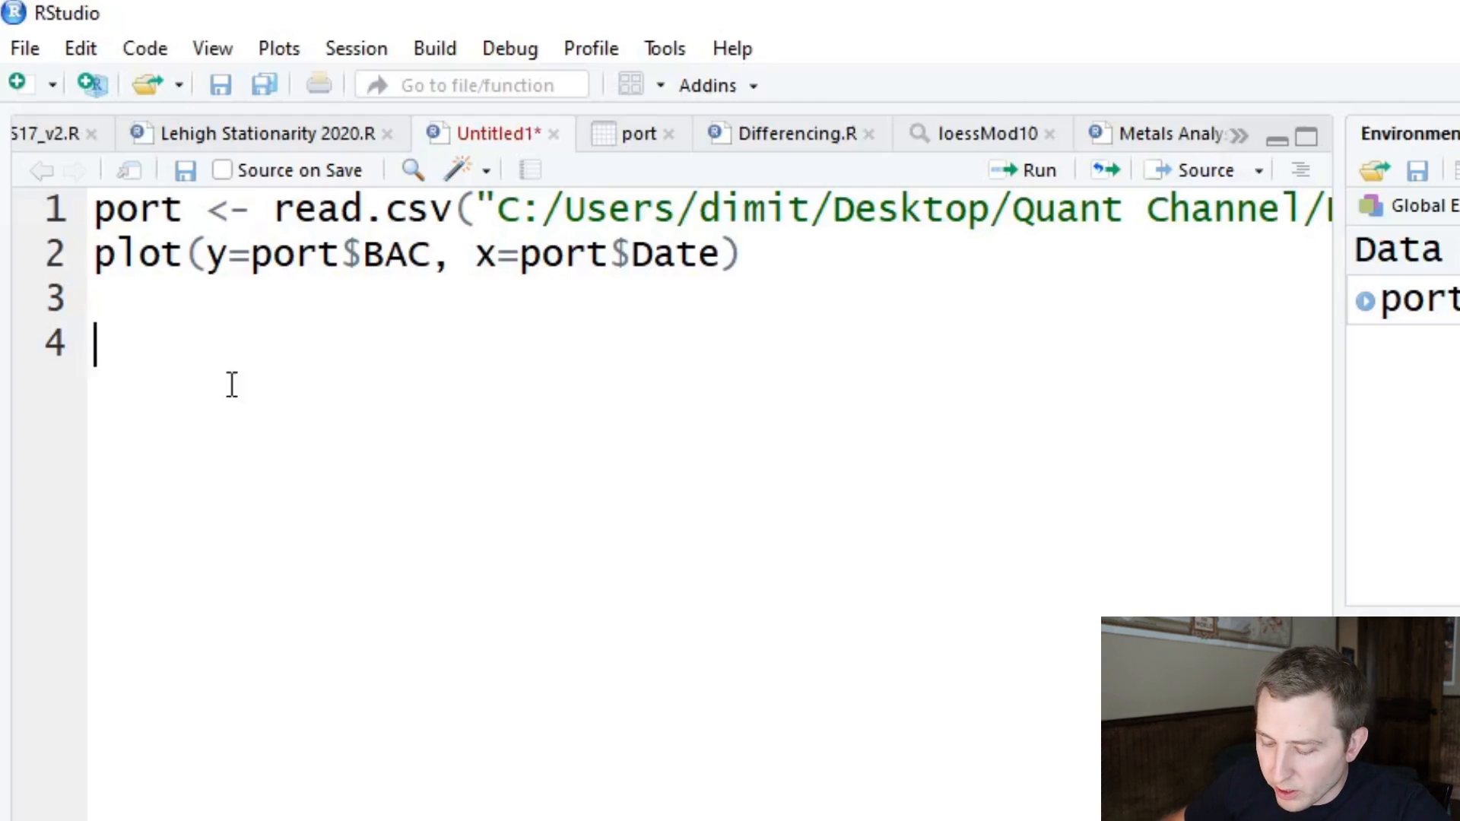
- Assign port$Date2 <- as.Date(port$Date, "") on line 4, format string still empty
{"action": "type", "text": "port"}
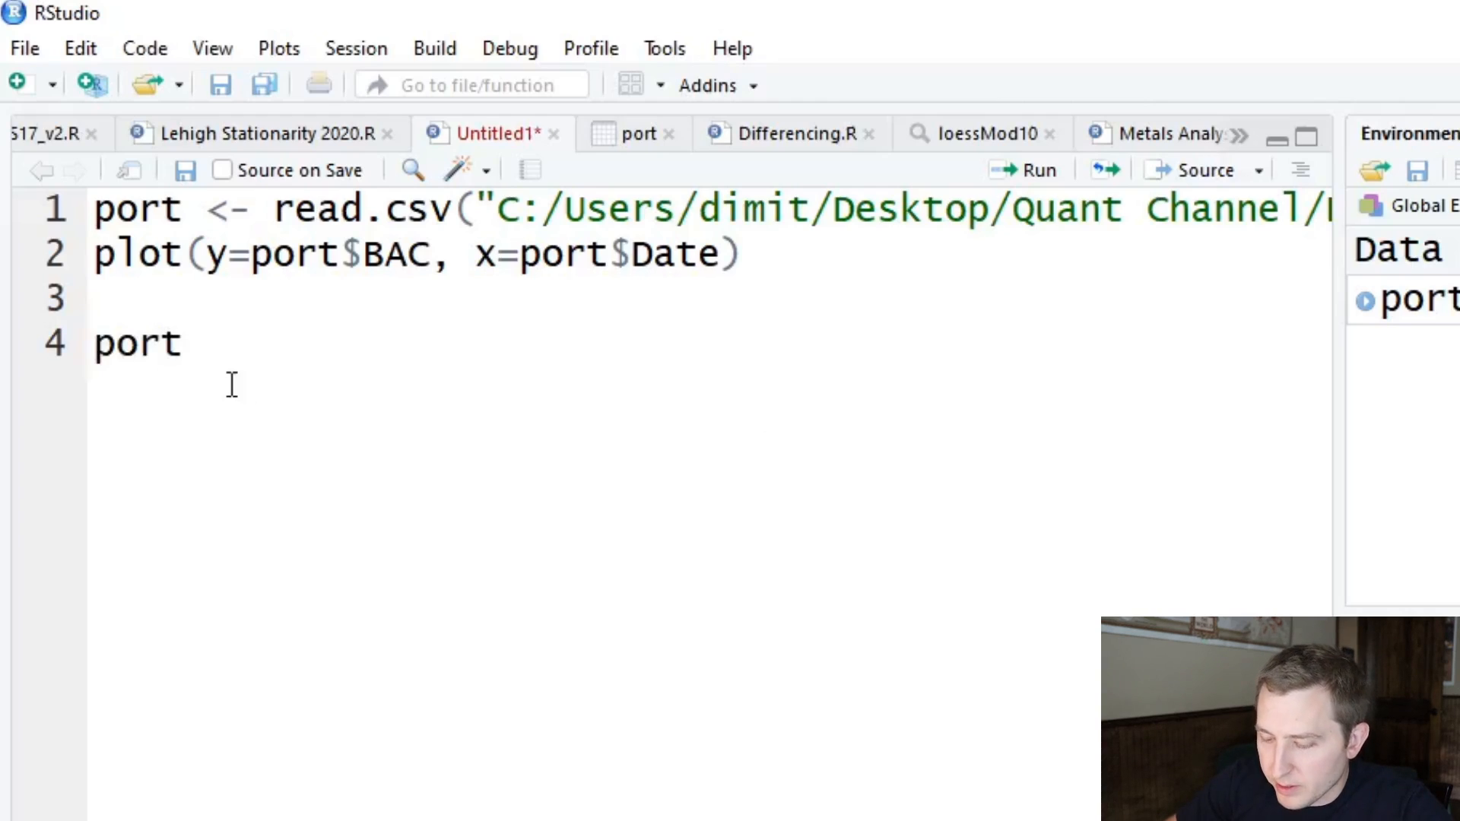
{"action": "type", "text": "$"}
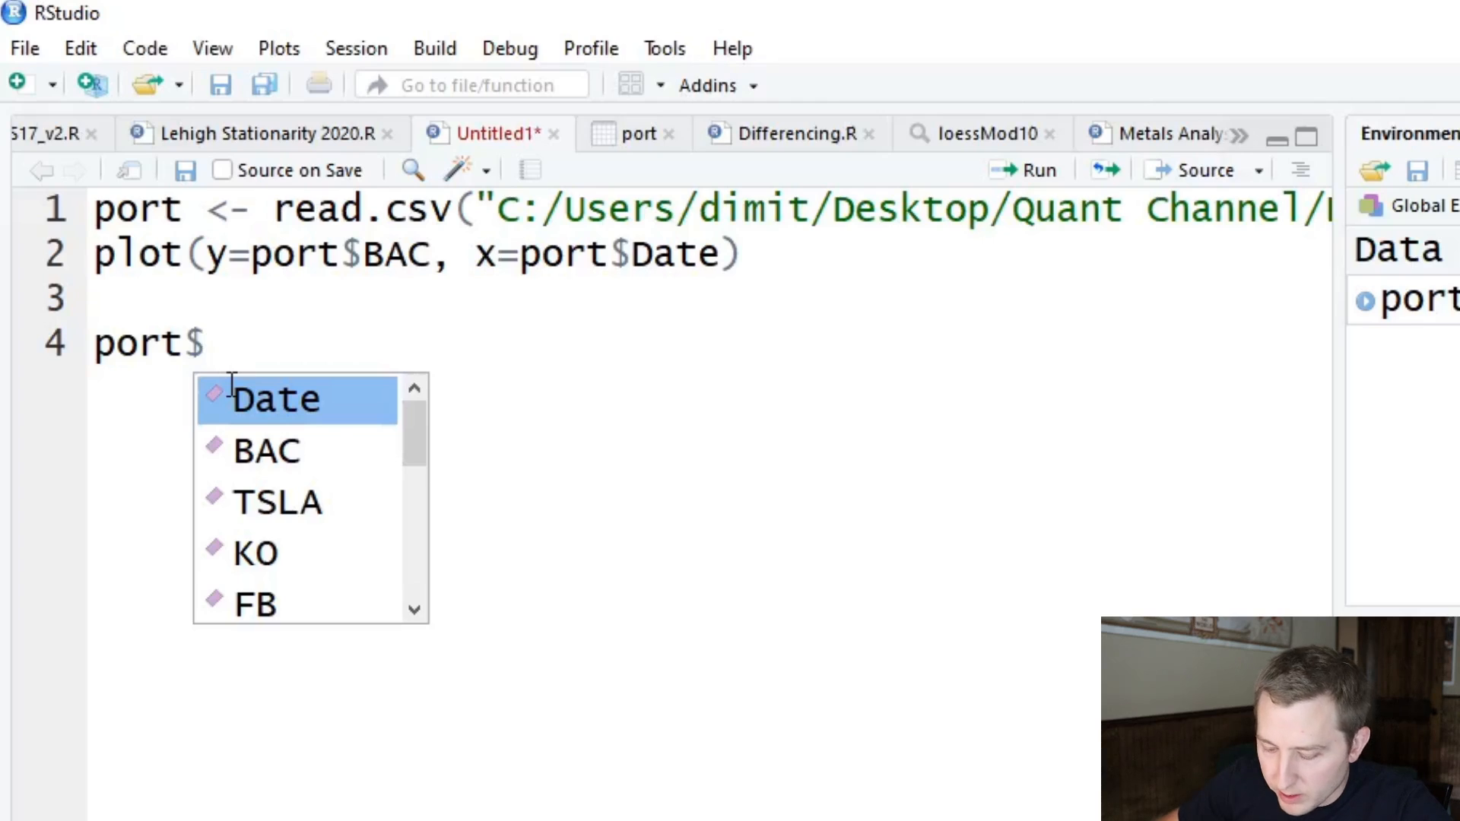
{"action": "type", "text": "Date2 <"}
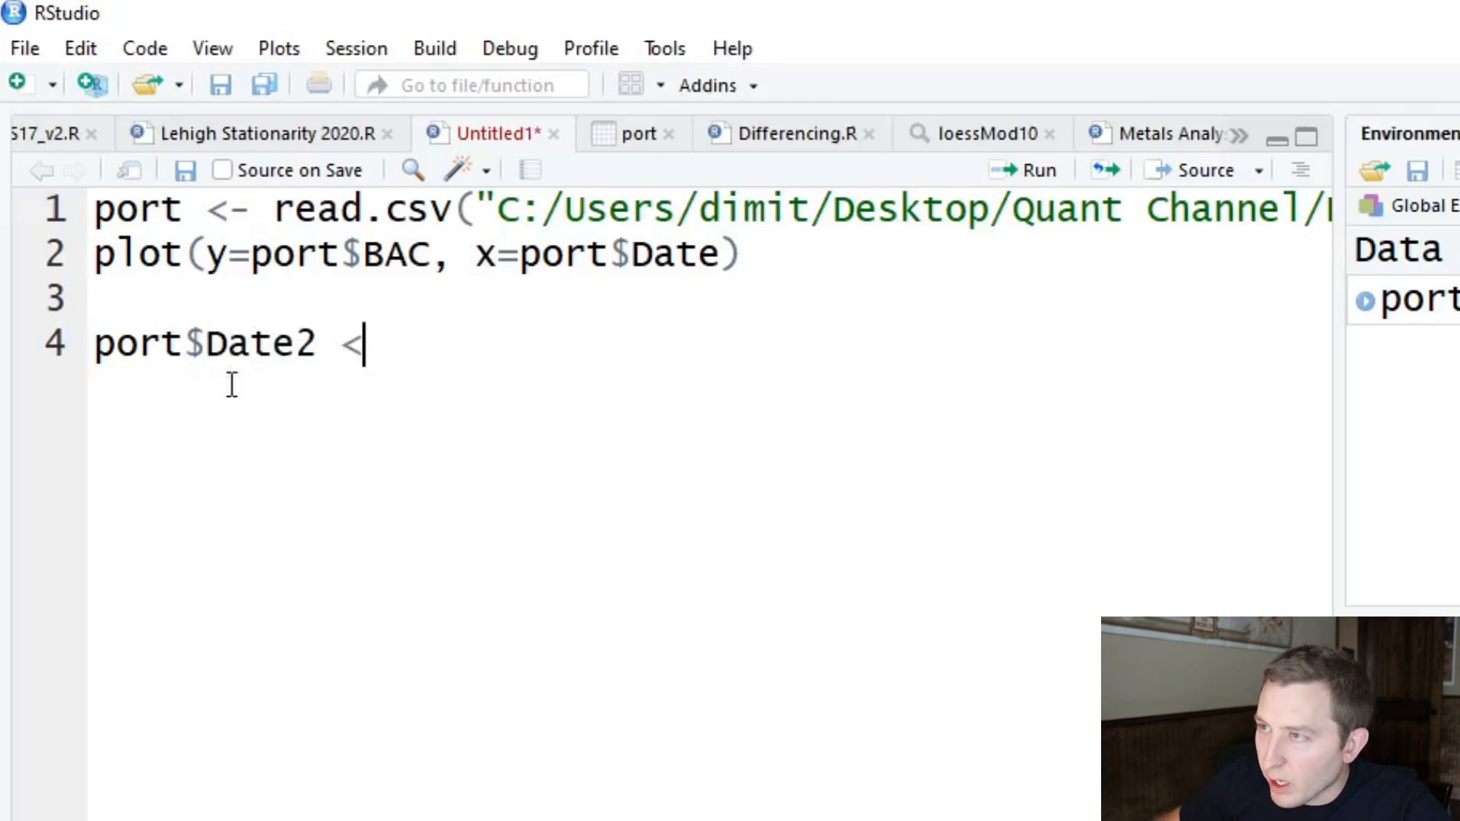
{"action": "type", "text": "-"}
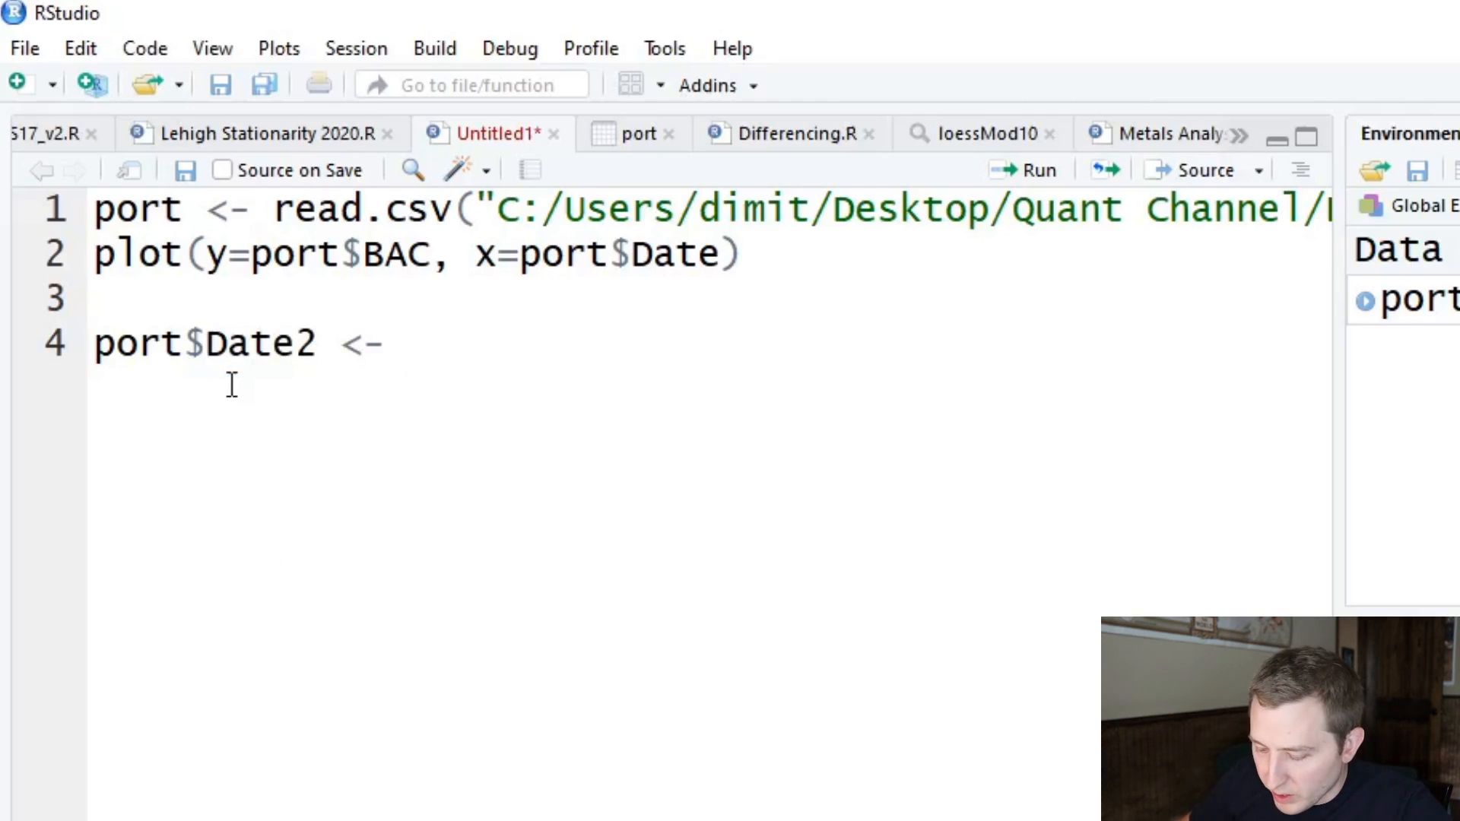
{"action": "type", "text": "as.Date"}
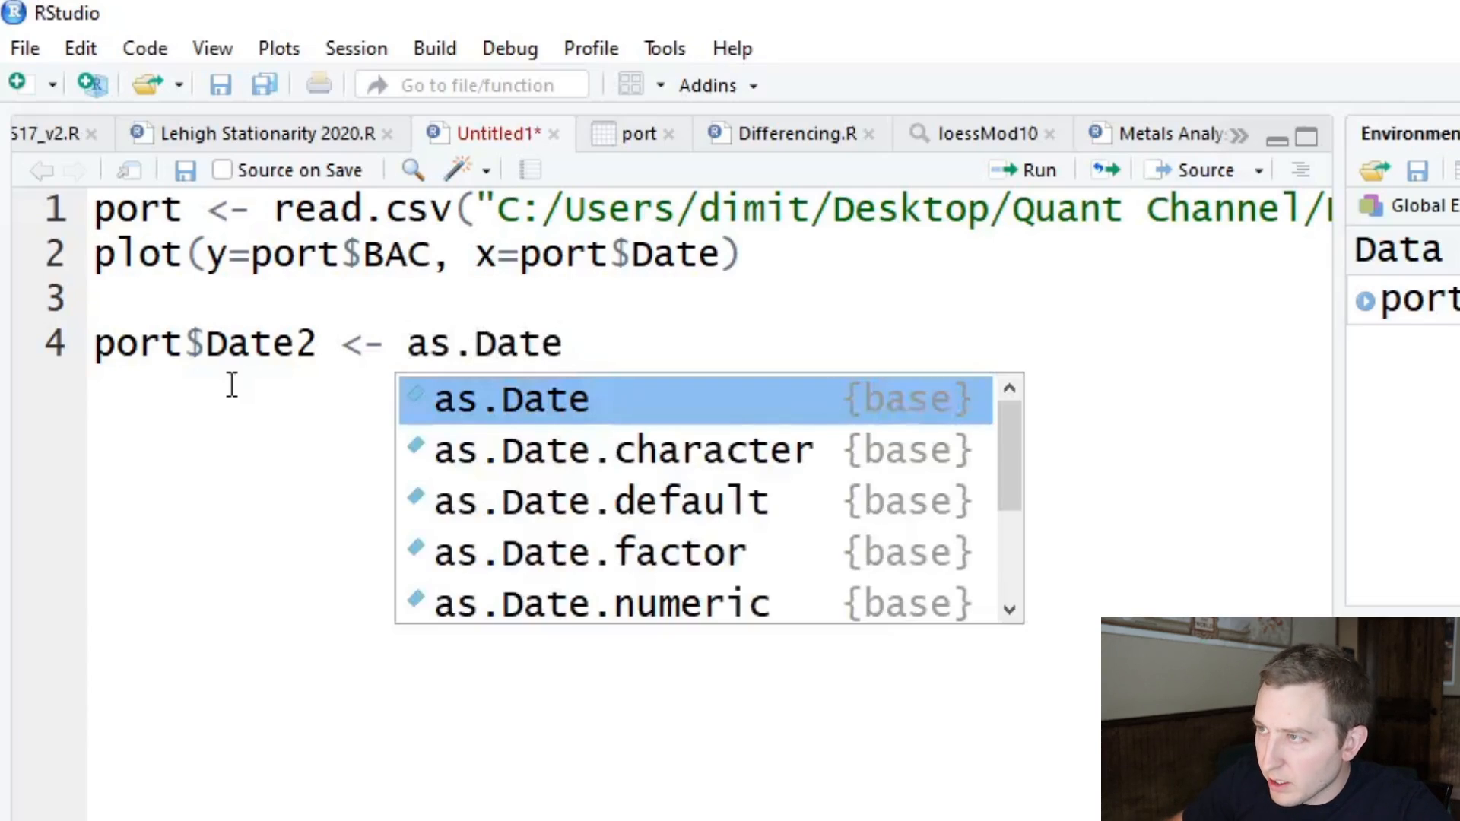
{"action": "type", "text": "(port$d"}
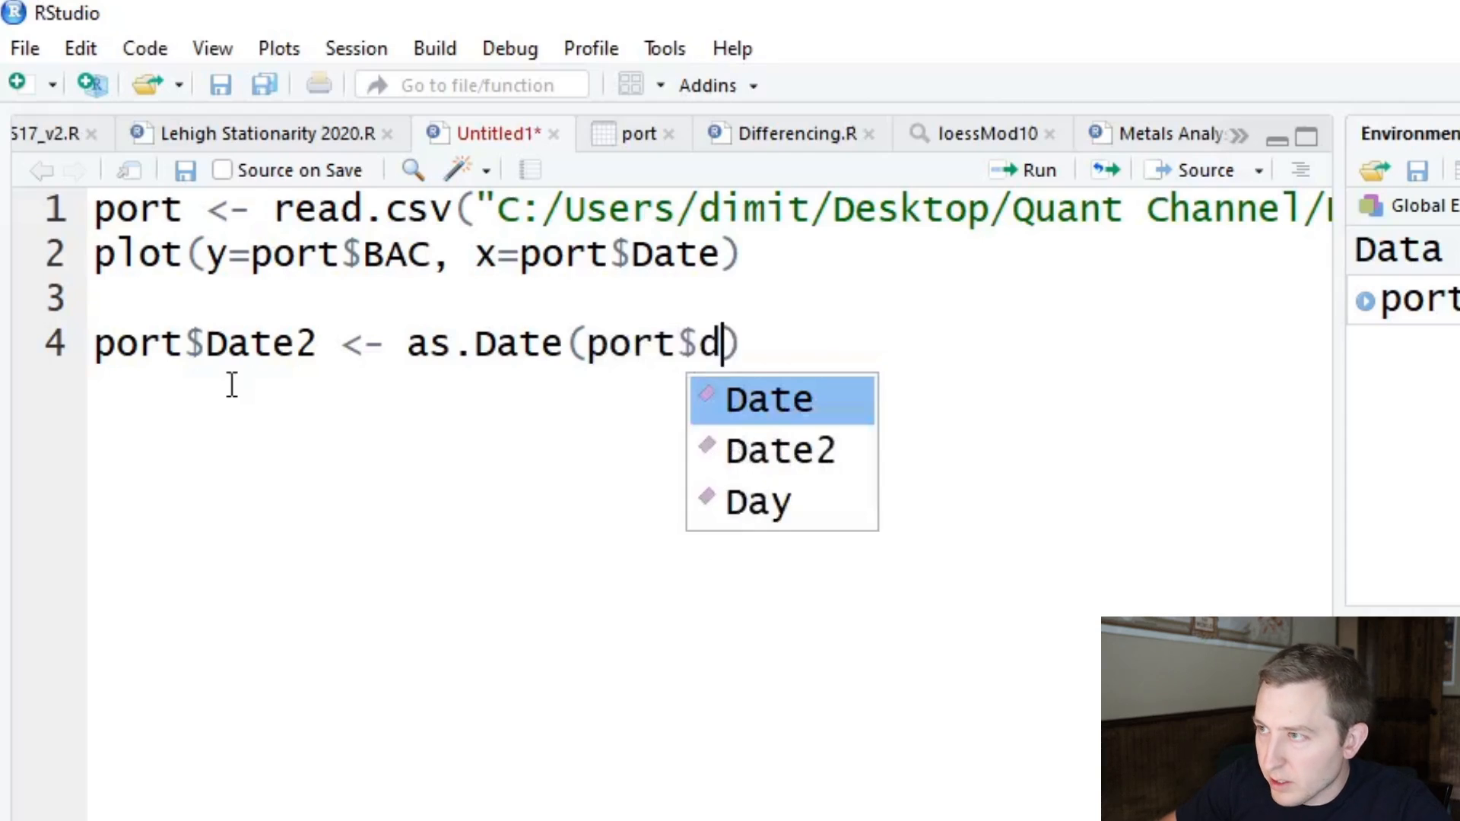
{"action": "key", "text": "Enter"}
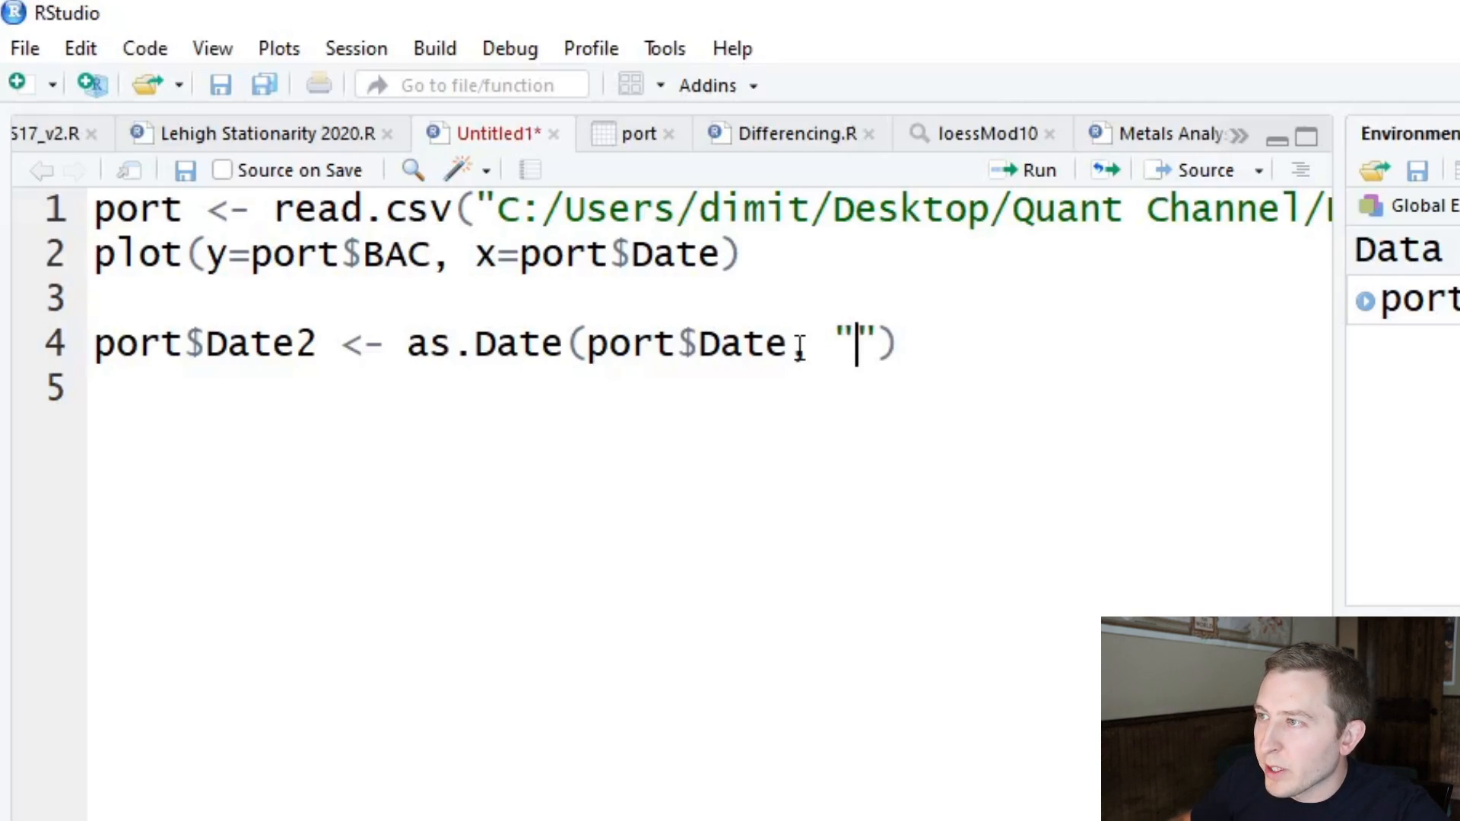
- Fill the as.Date format string with "%m/%d/%Y"
{"action": "type", "text": ","}
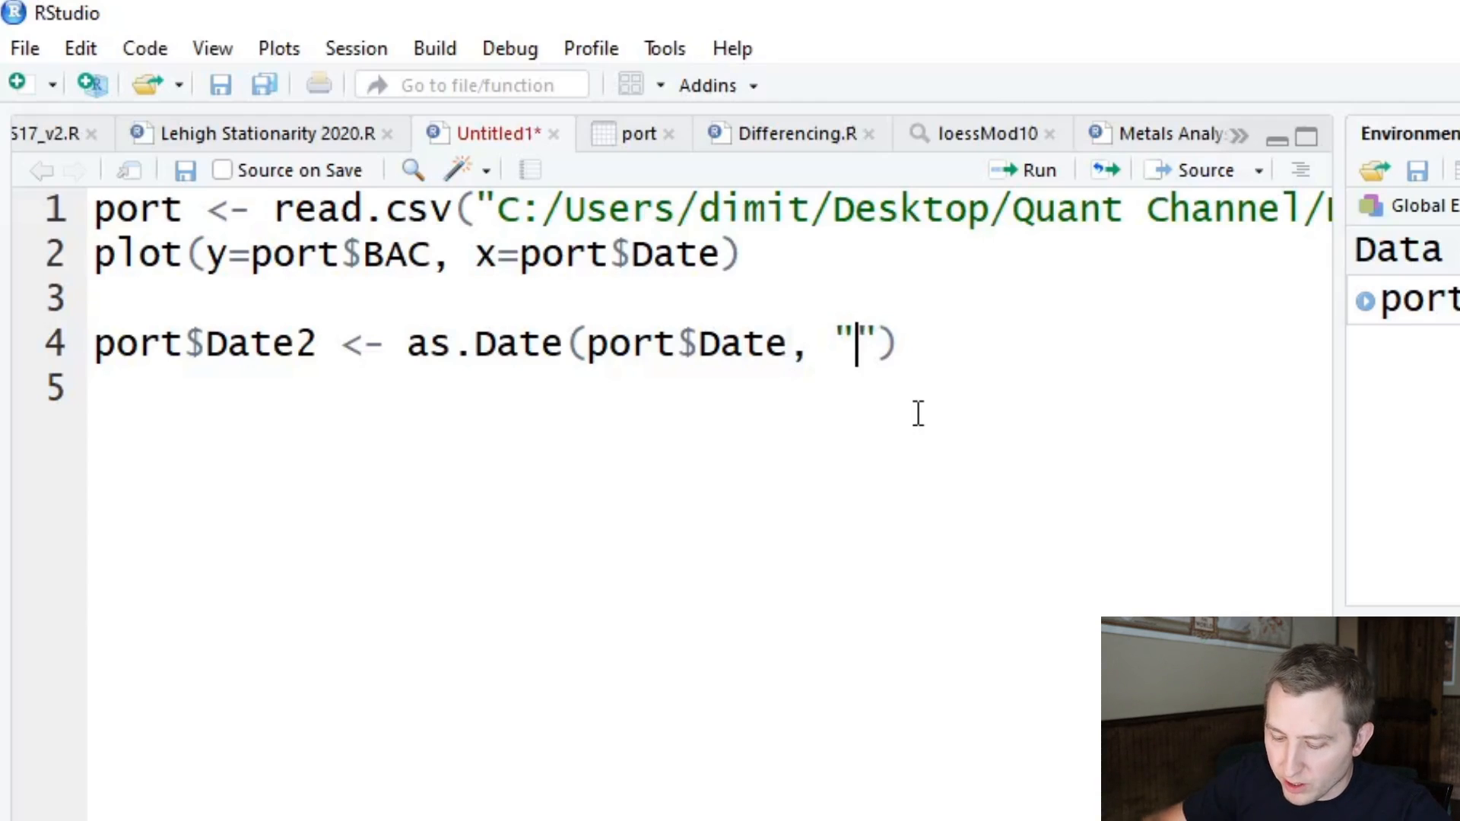
{"action": "type", "text": "%m"}
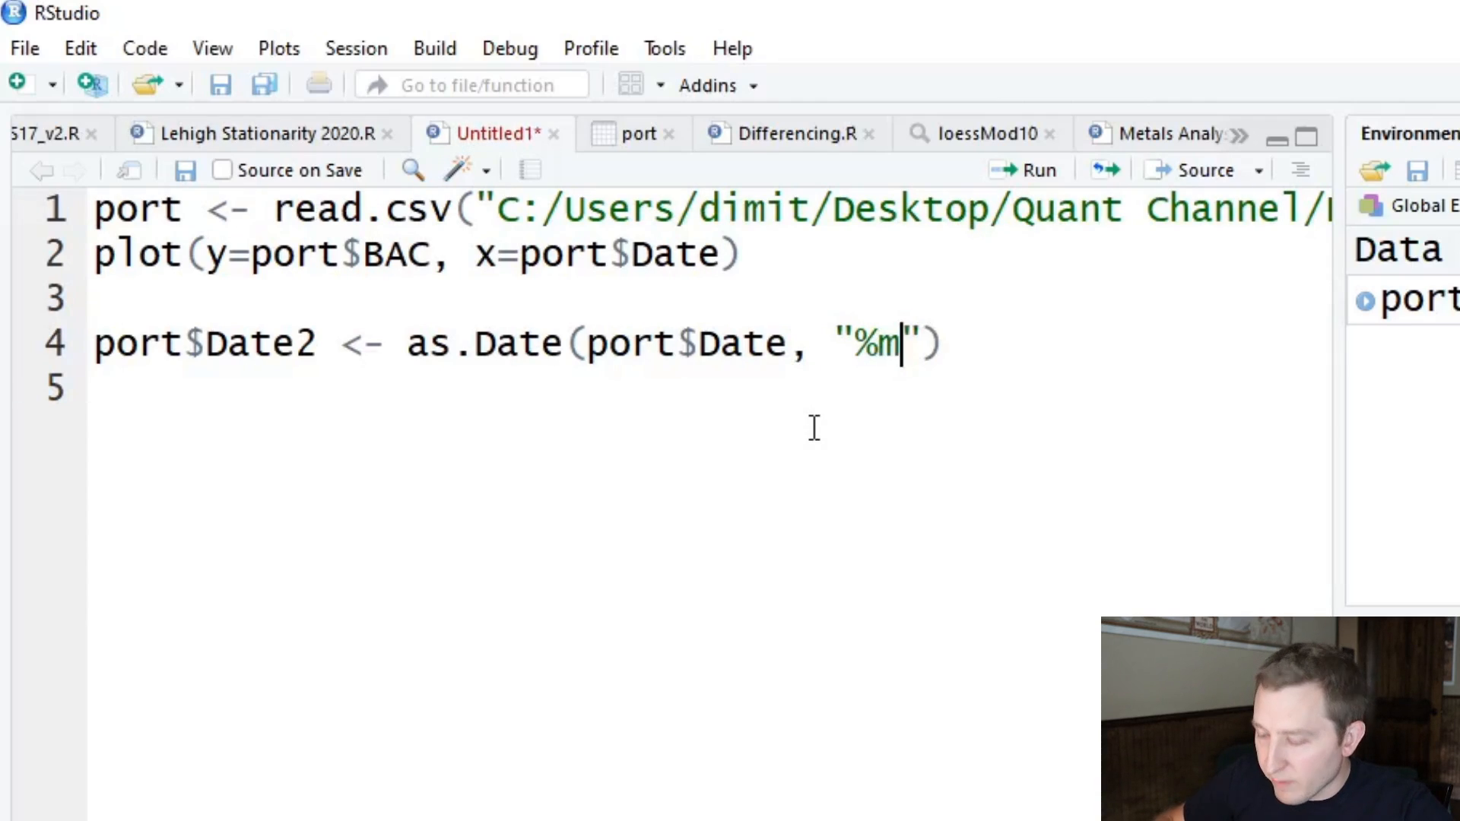
{"action": "type", "text": "/"}
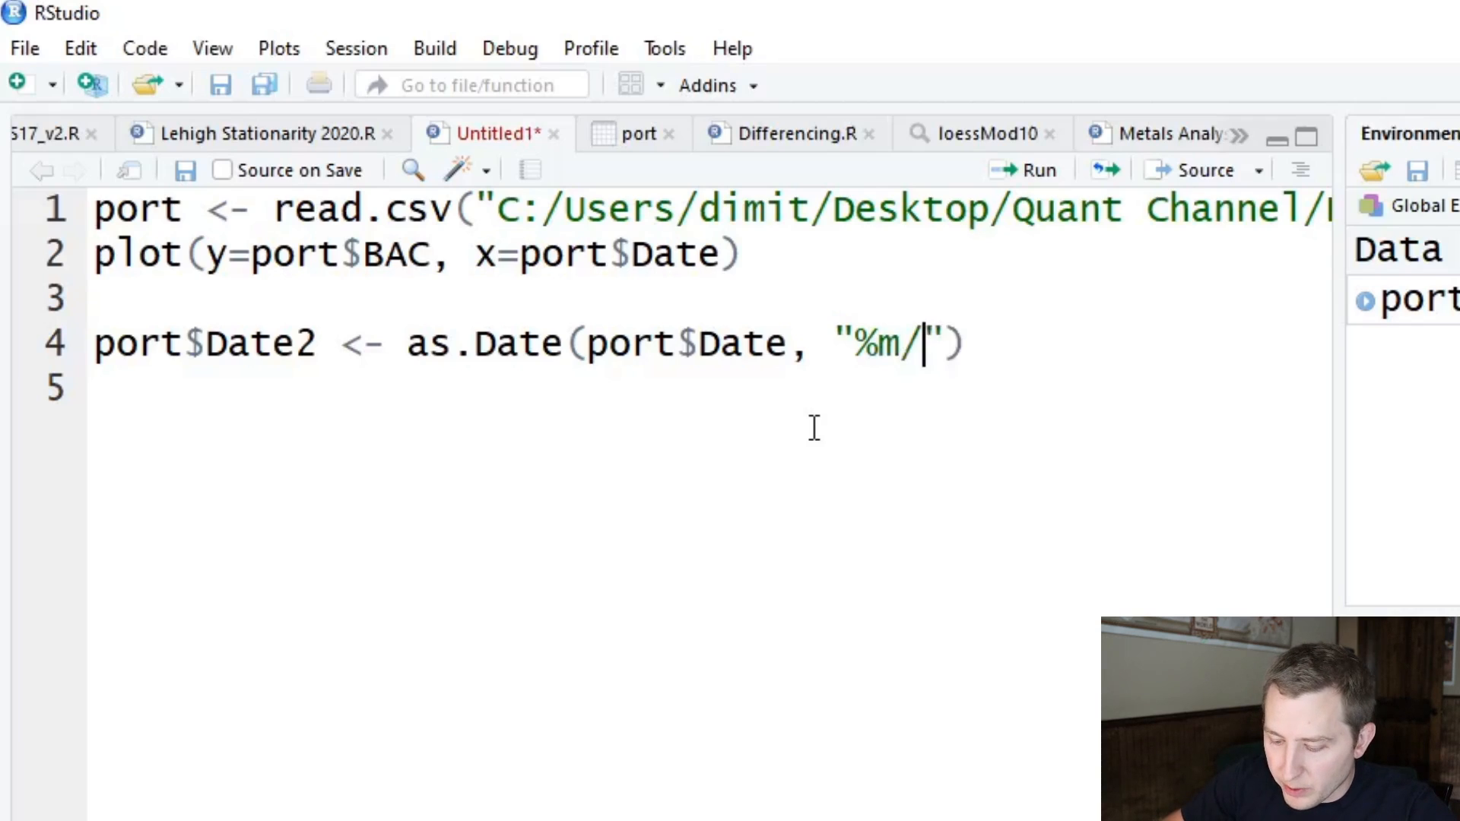
{"action": "type", "text": "%d"}
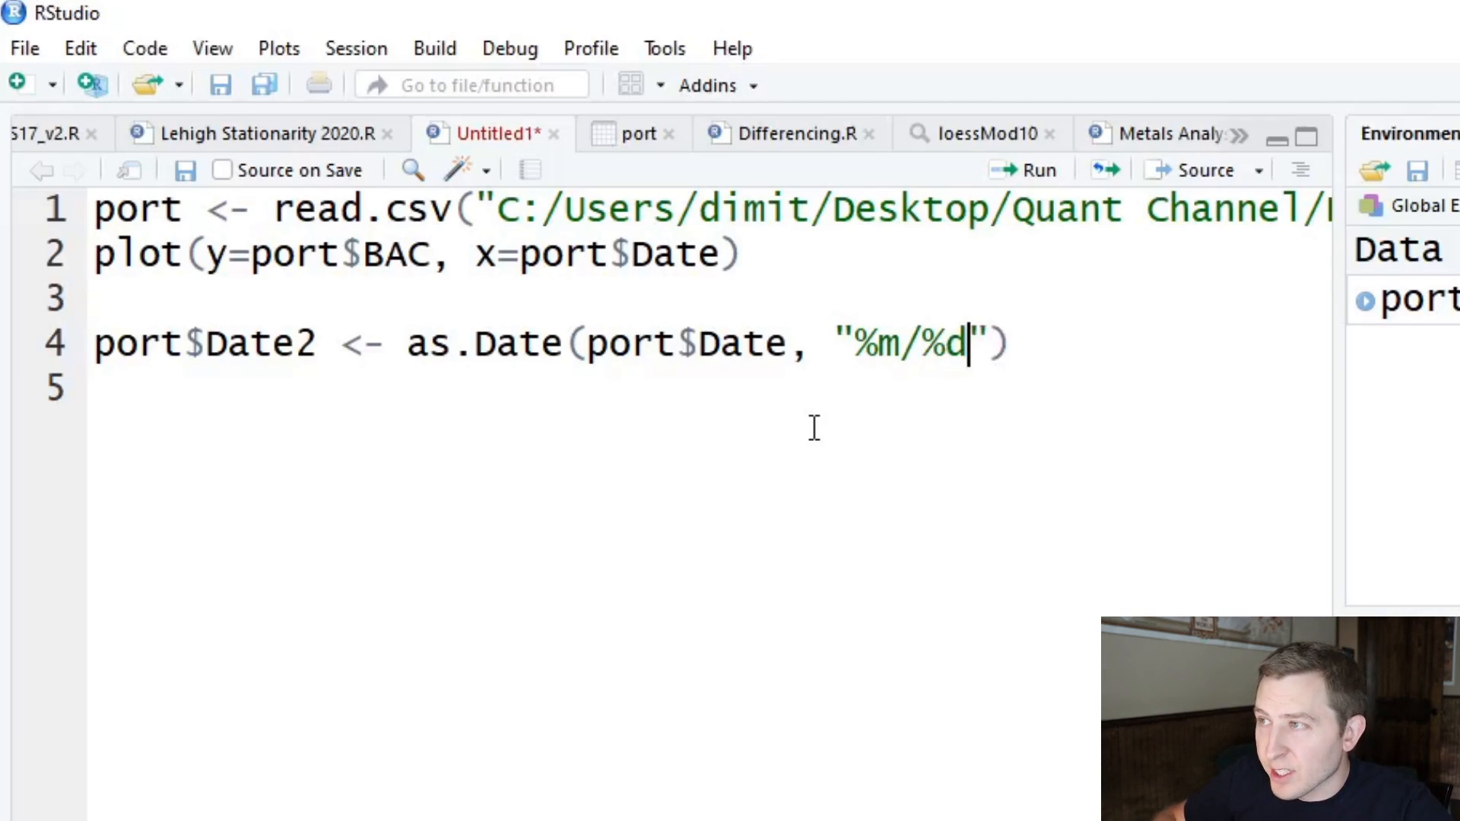
{"action": "type", "text": "/"}
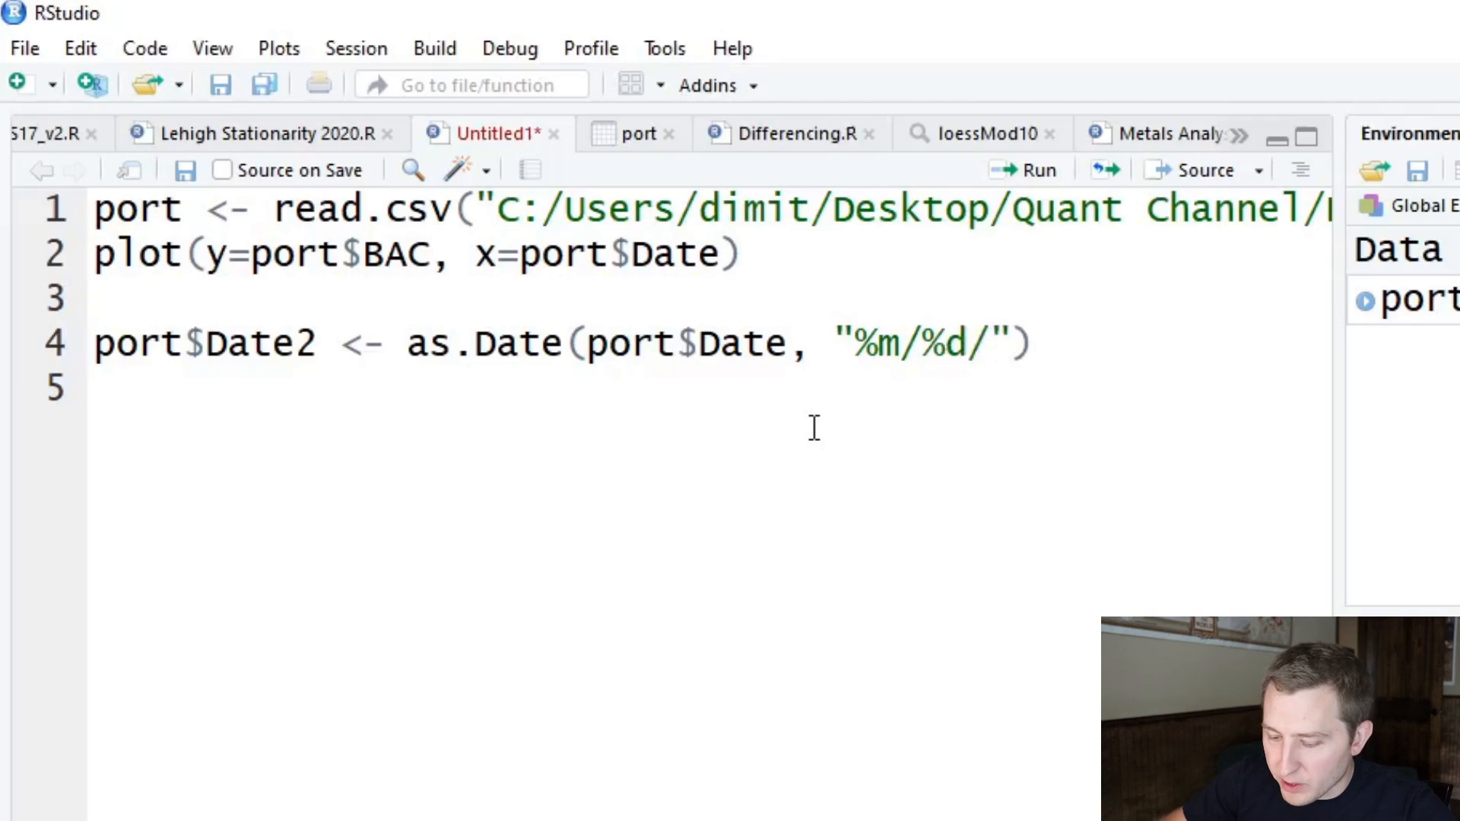
{"action": "type", "text": "%Y"}
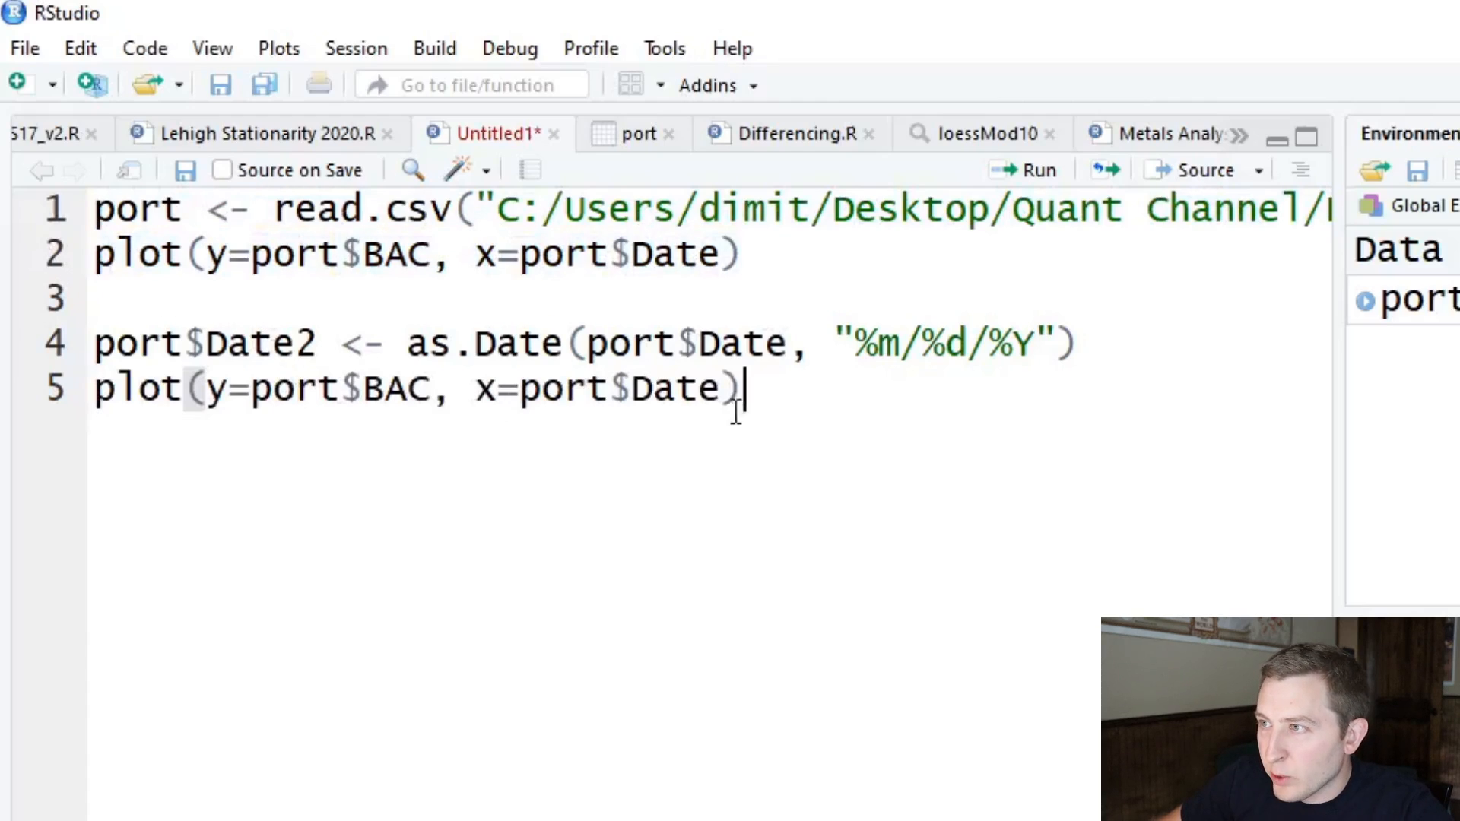
- Change the plot's x to port$Date2 and run it for a 2016-2020 BAC scatter
{"action": "type", "text": "2"}
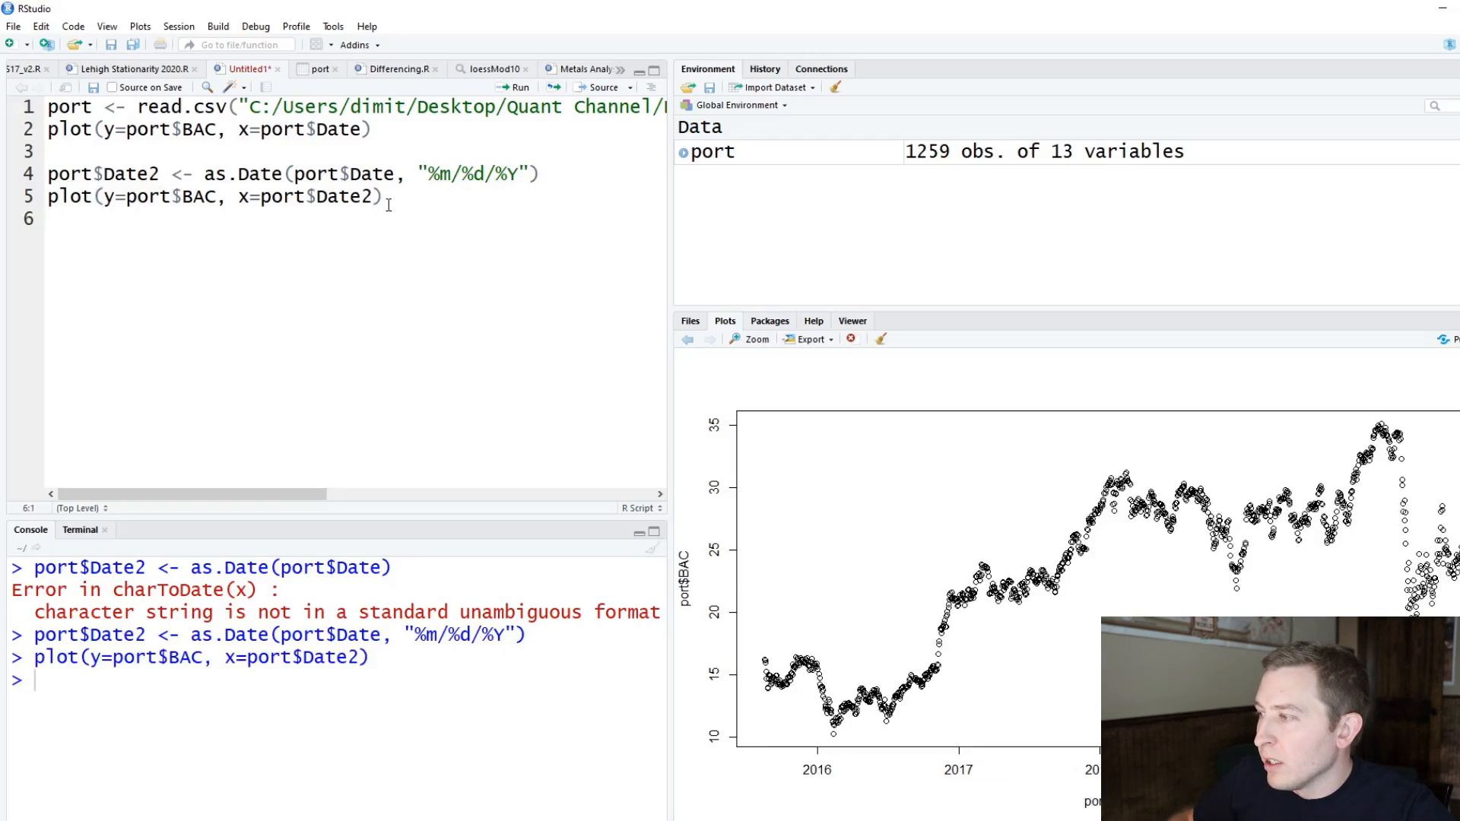
{"action": "left_click", "coordinate": [754, 338]}
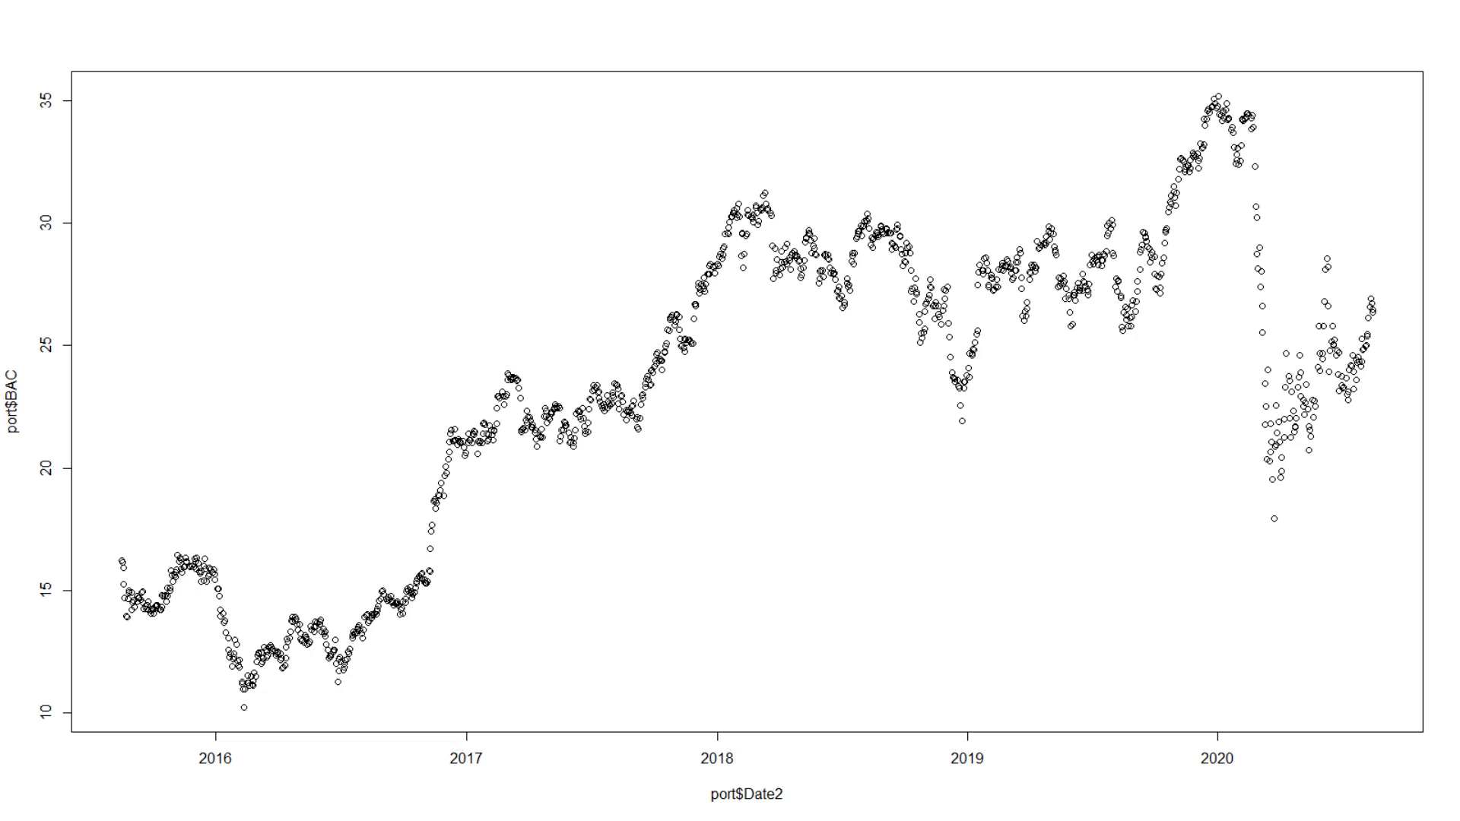